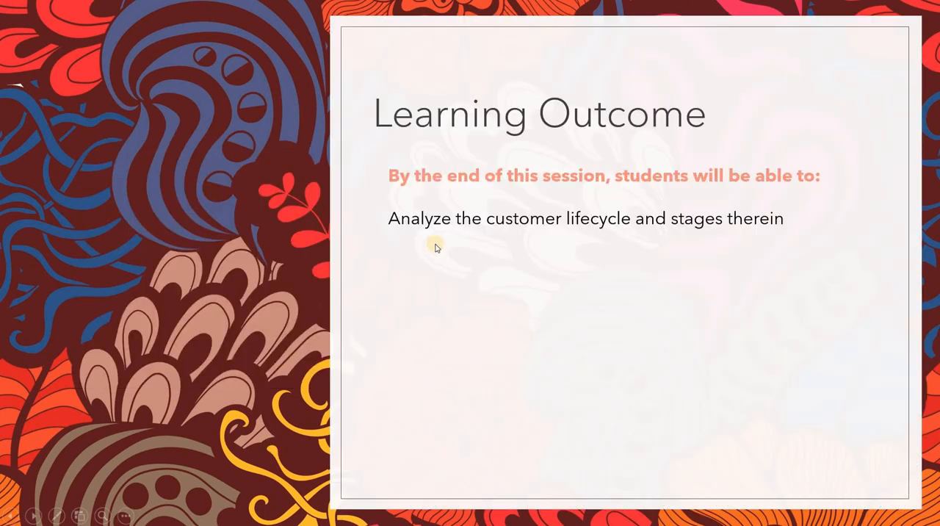
mouse_move(542, 252)
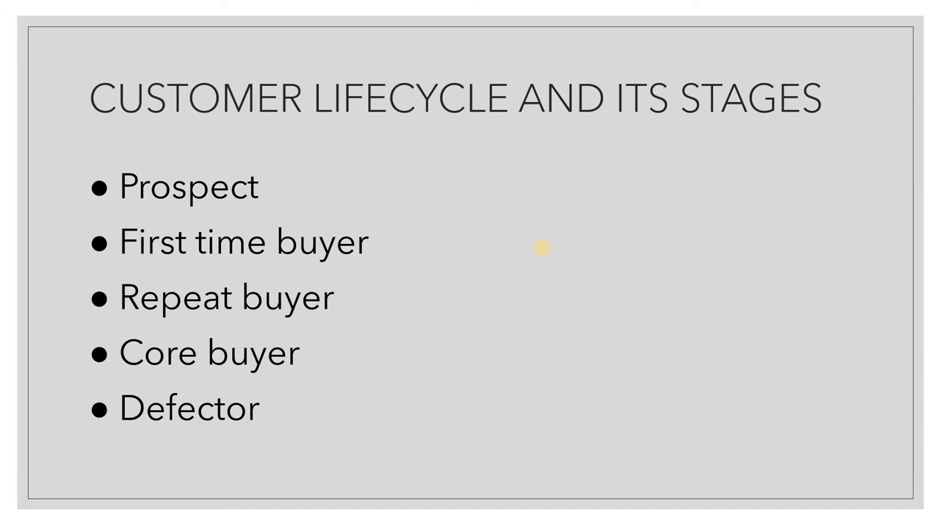
mouse_move(320, 149)
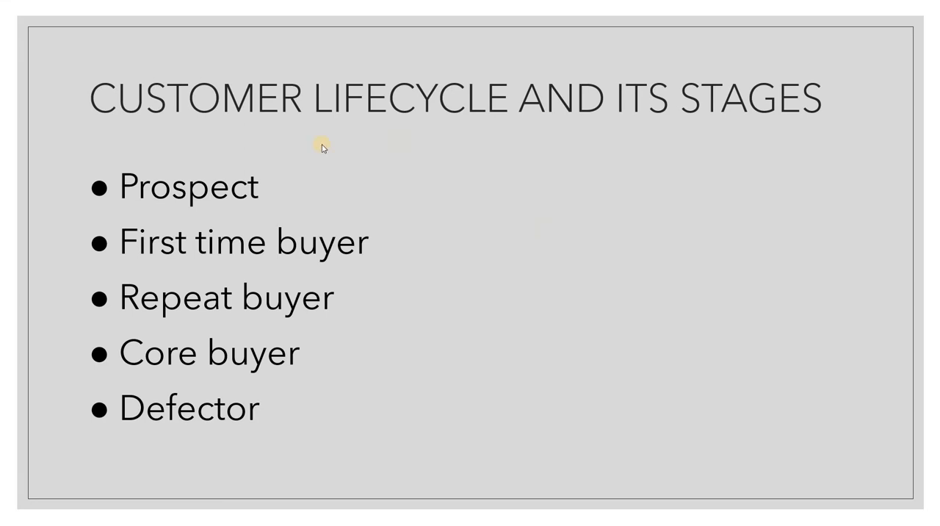
mouse_move(373, 182)
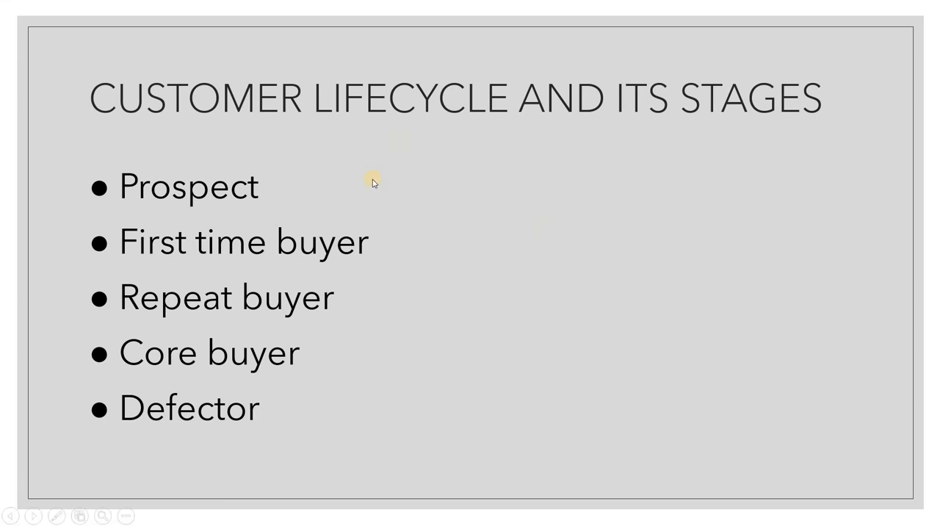
mouse_move(370, 179)
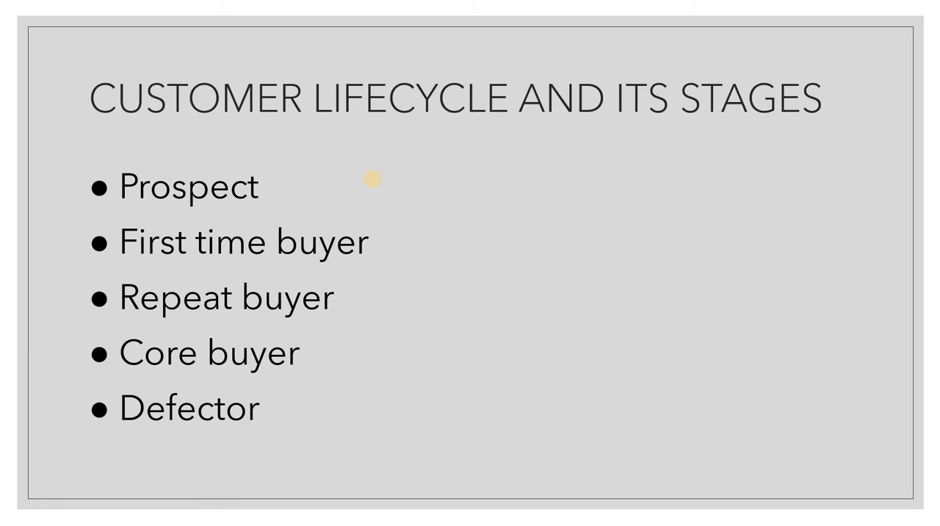
mouse_move(278, 191)
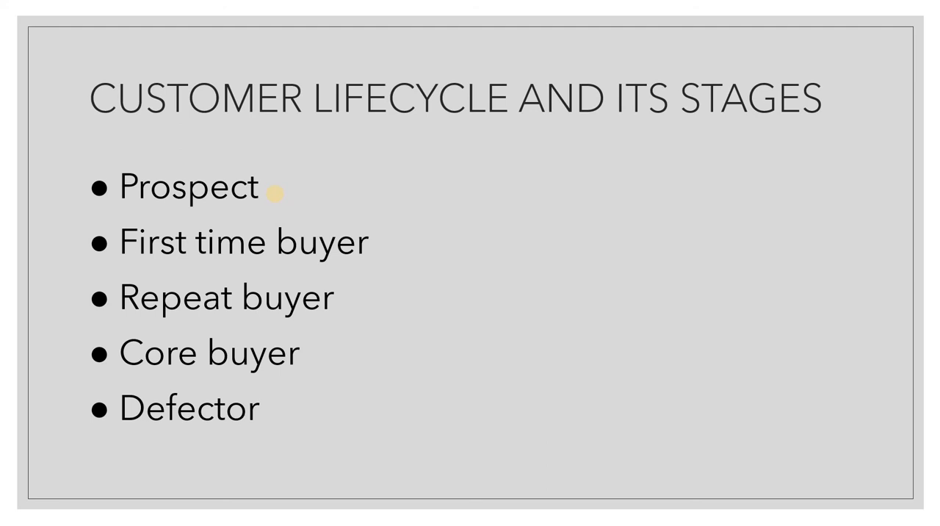